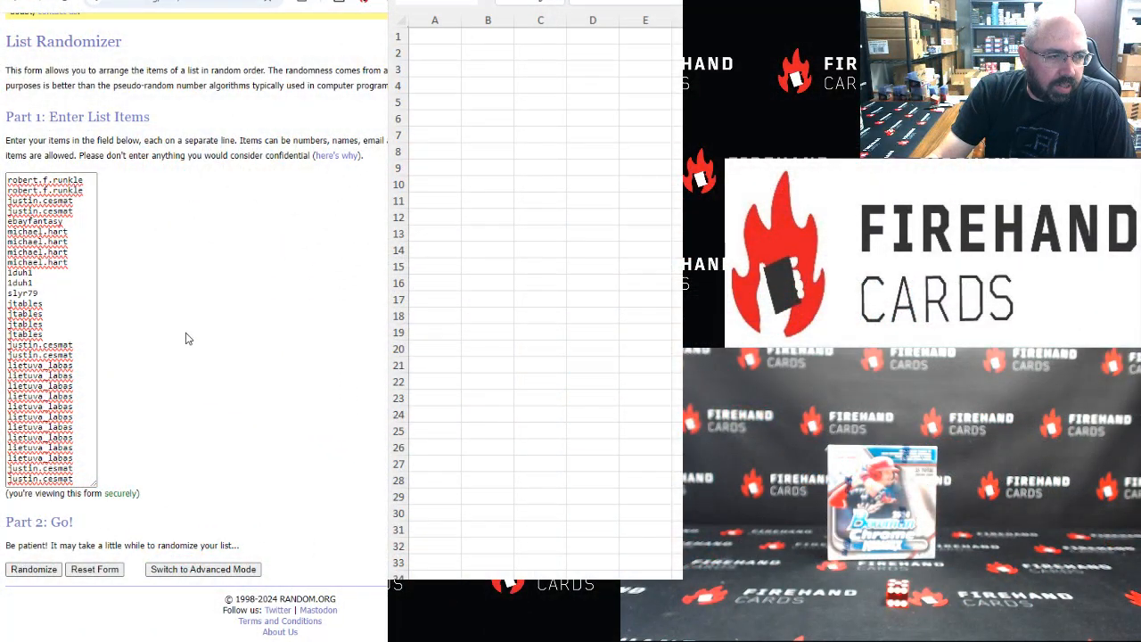
mouse_move(139, 376)
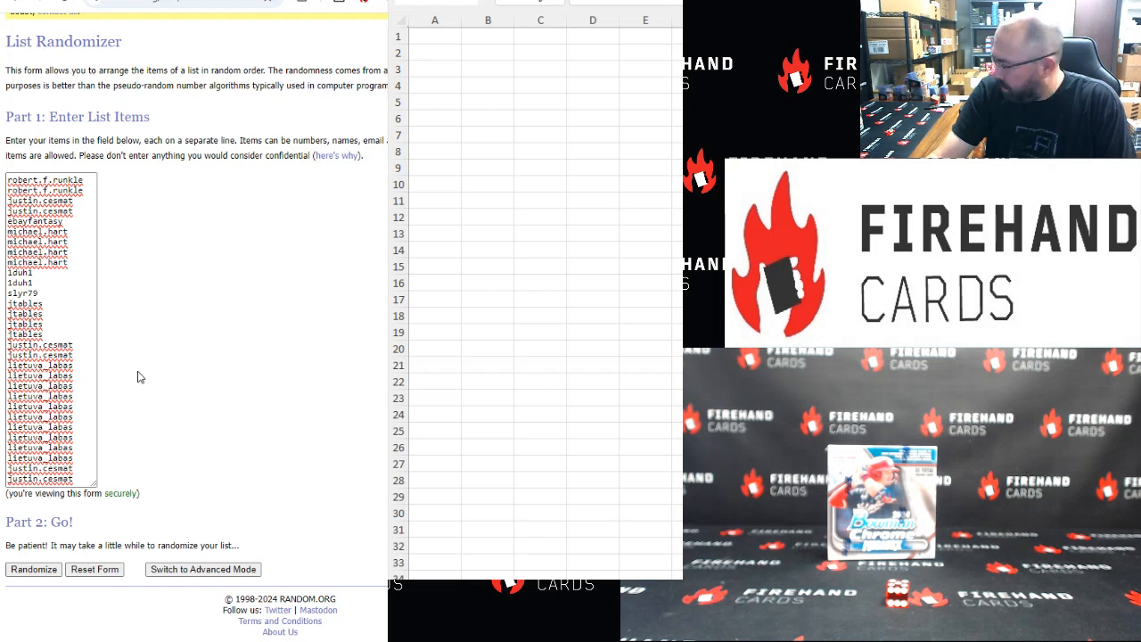
Randomize the 30 participant names, reshuffle twice more, and select the whole resulting list
left_click(32, 569)
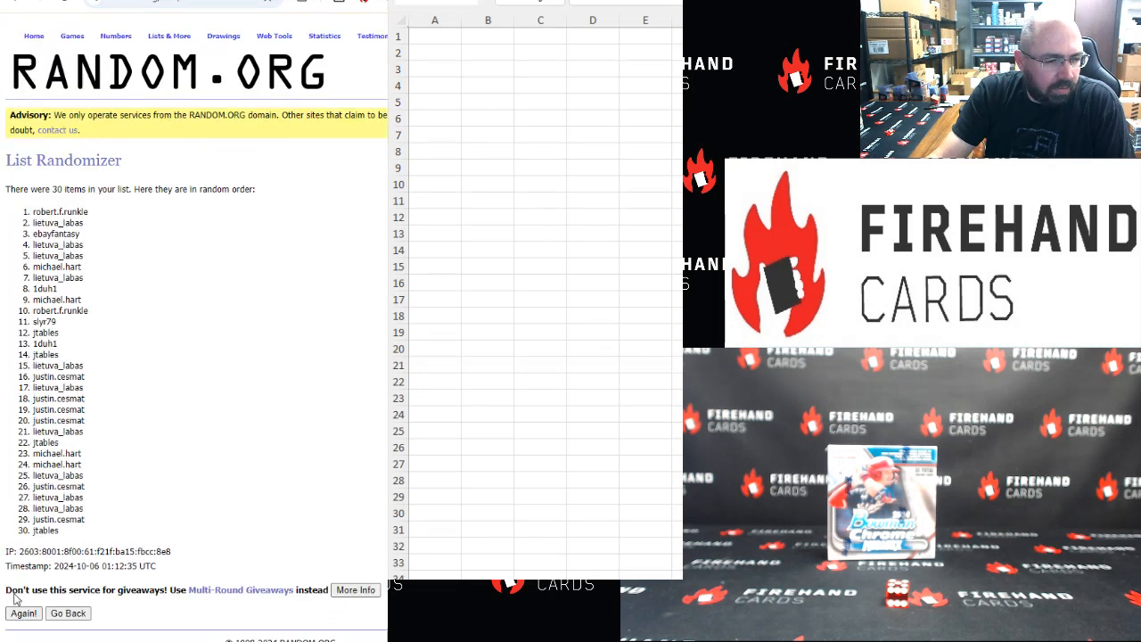
left_click(23, 613)
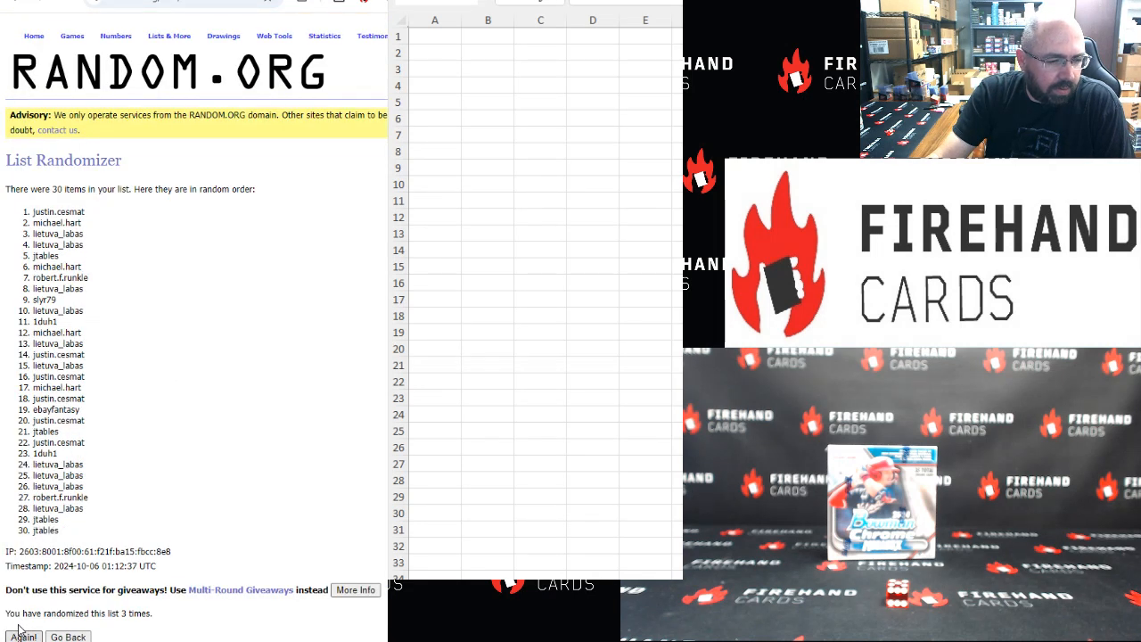
left_click(23, 636)
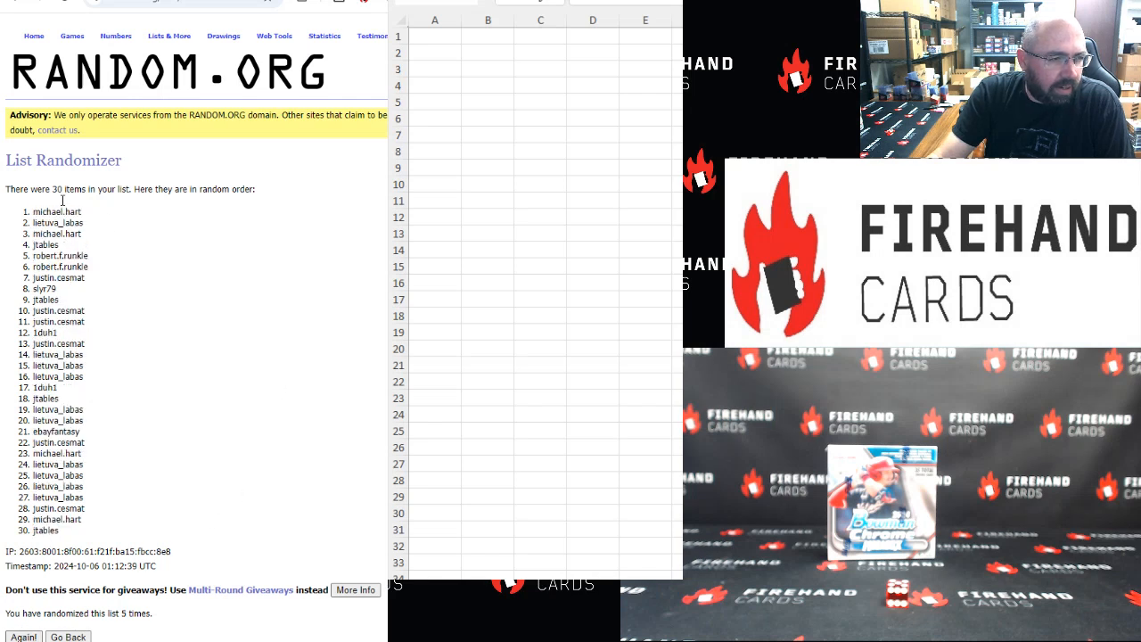
left_click_drag(62, 210, 85, 531)
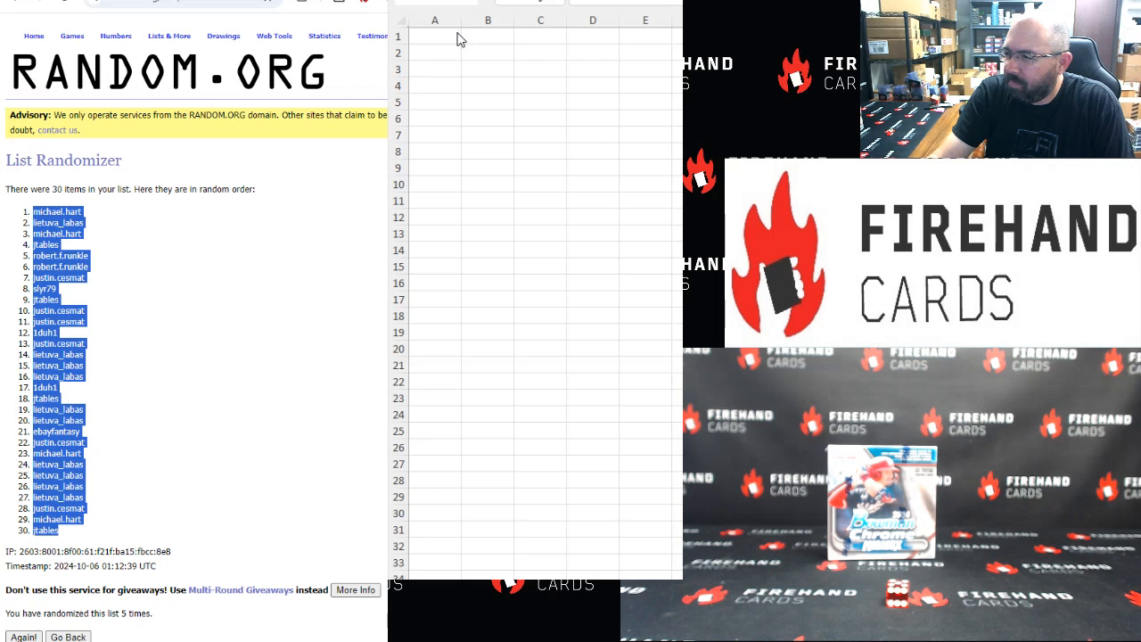
Paste the 30 shuffled names into column A starting at A1, then return to the randomizer
left_click(435, 36)
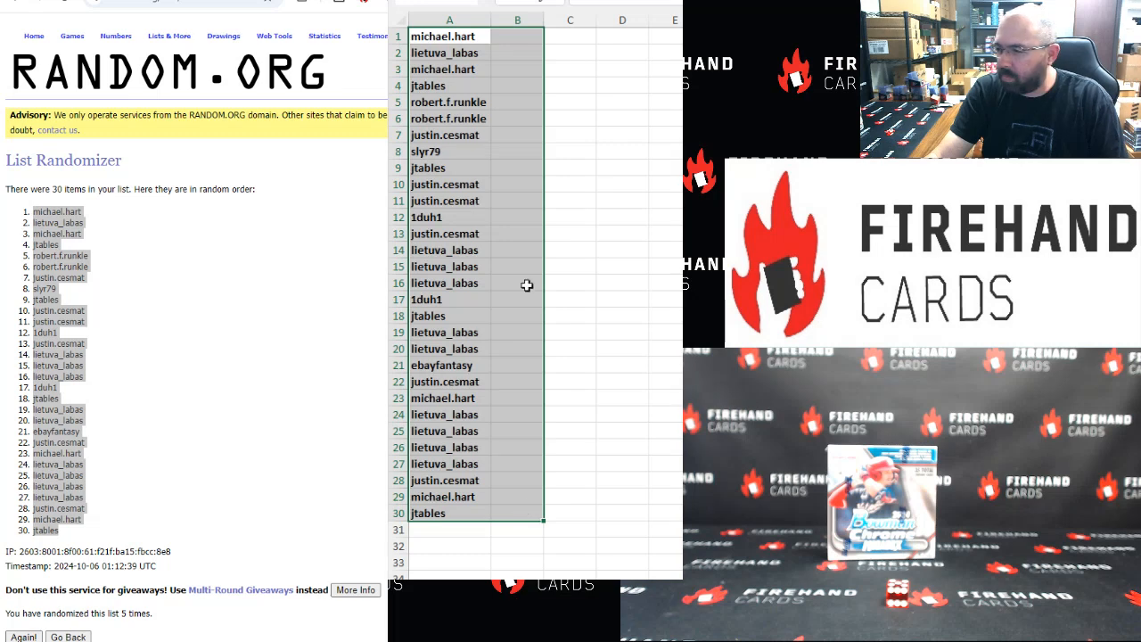
left_click(517, 36)
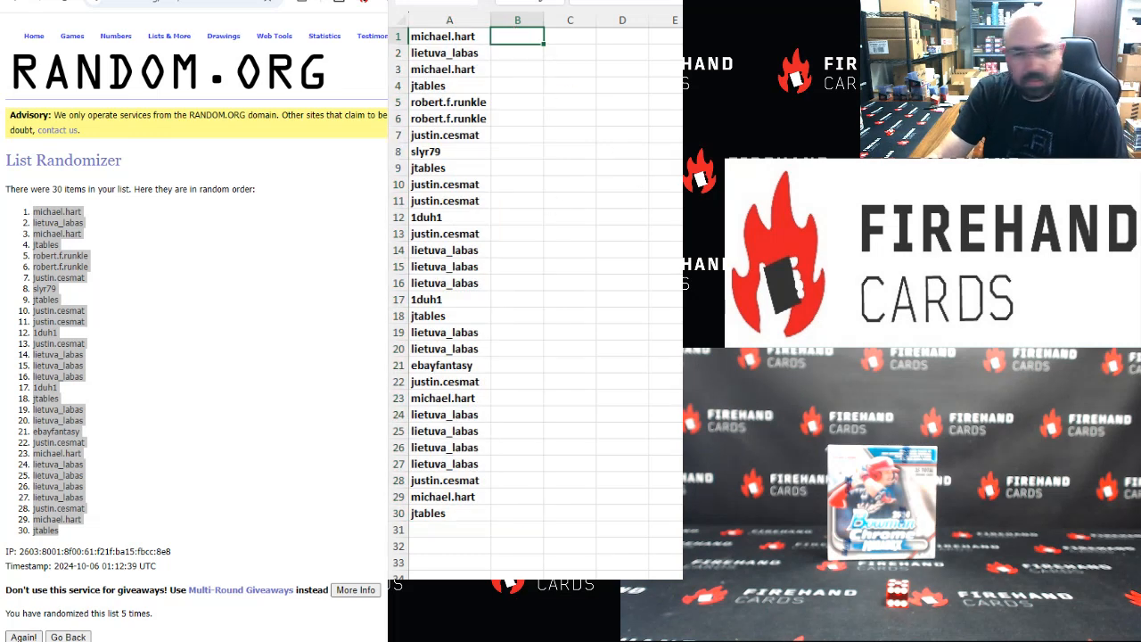
left_click(67, 636)
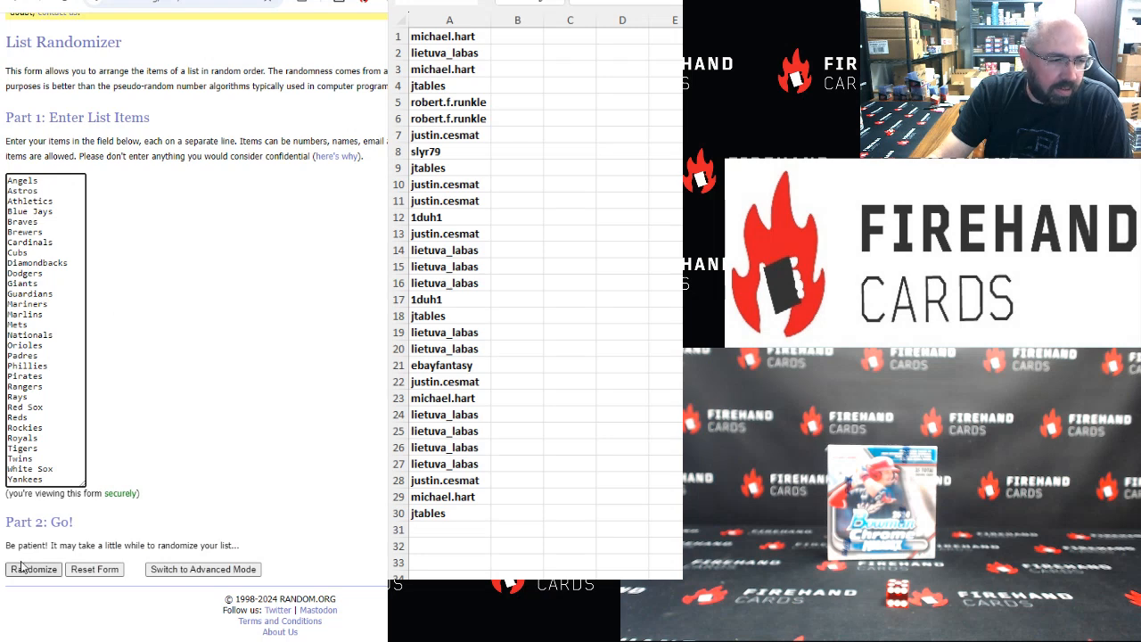
Randomize the 30 MLB team names and reshuffle them twice more for a final order
left_click(32, 569)
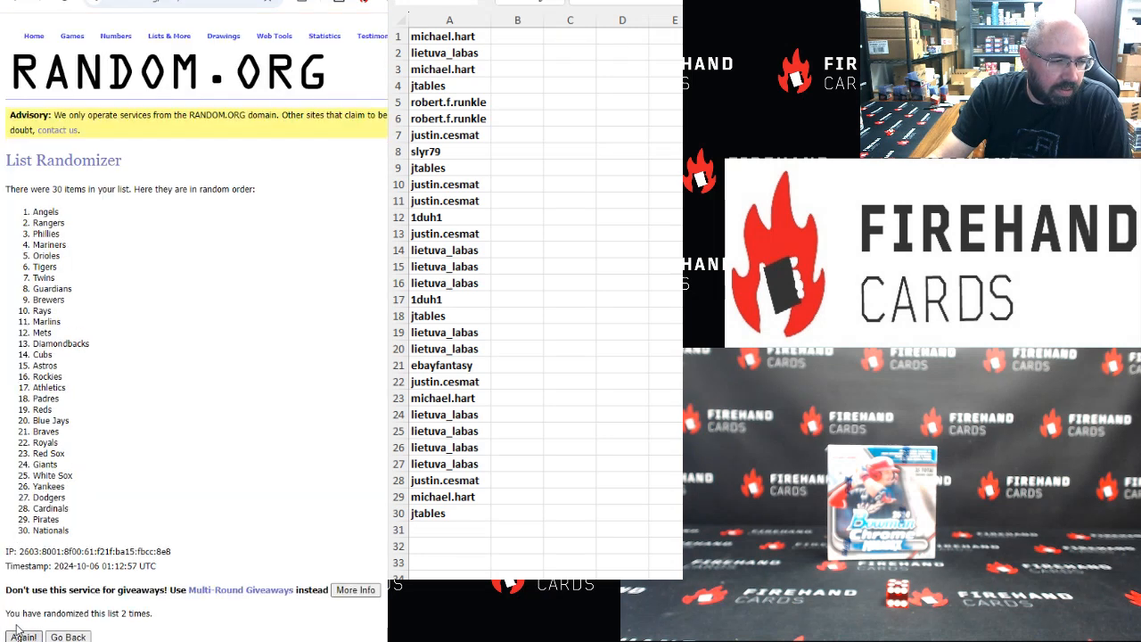
left_click(23, 637)
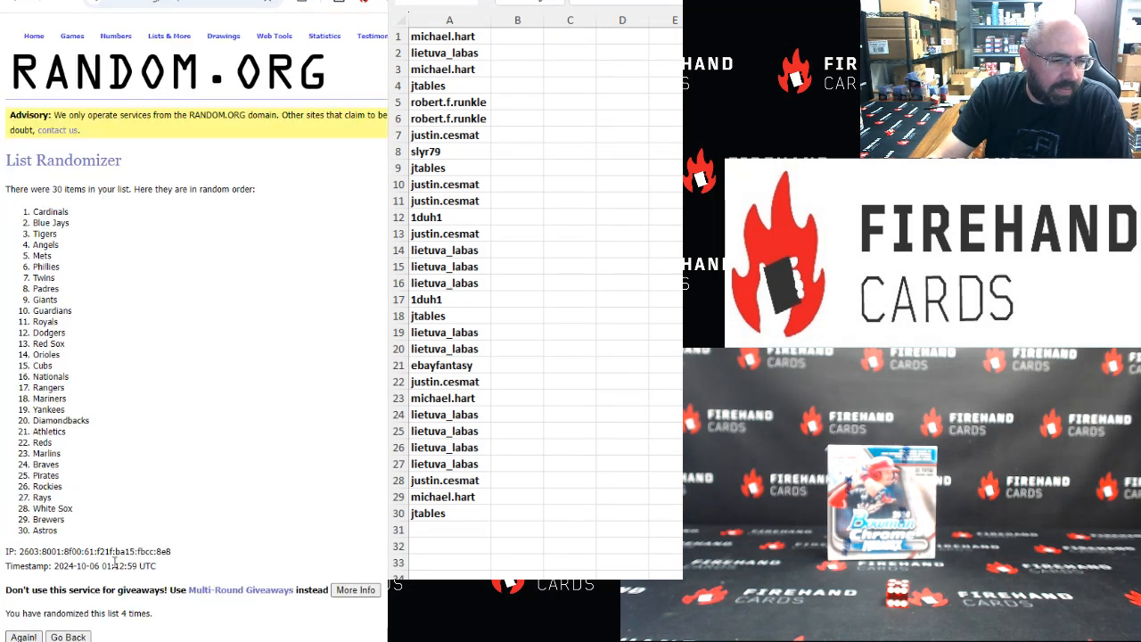
left_click(22, 636)
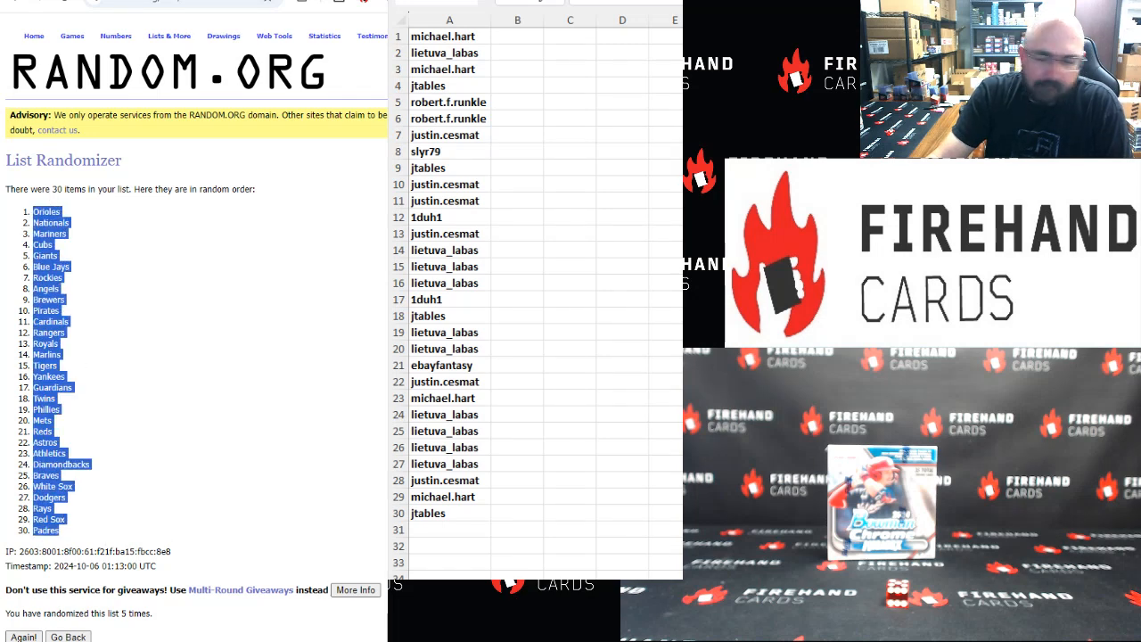
Paste the shuffled teams into column B beside the names and sort A:B by participant
left_click(517, 36)
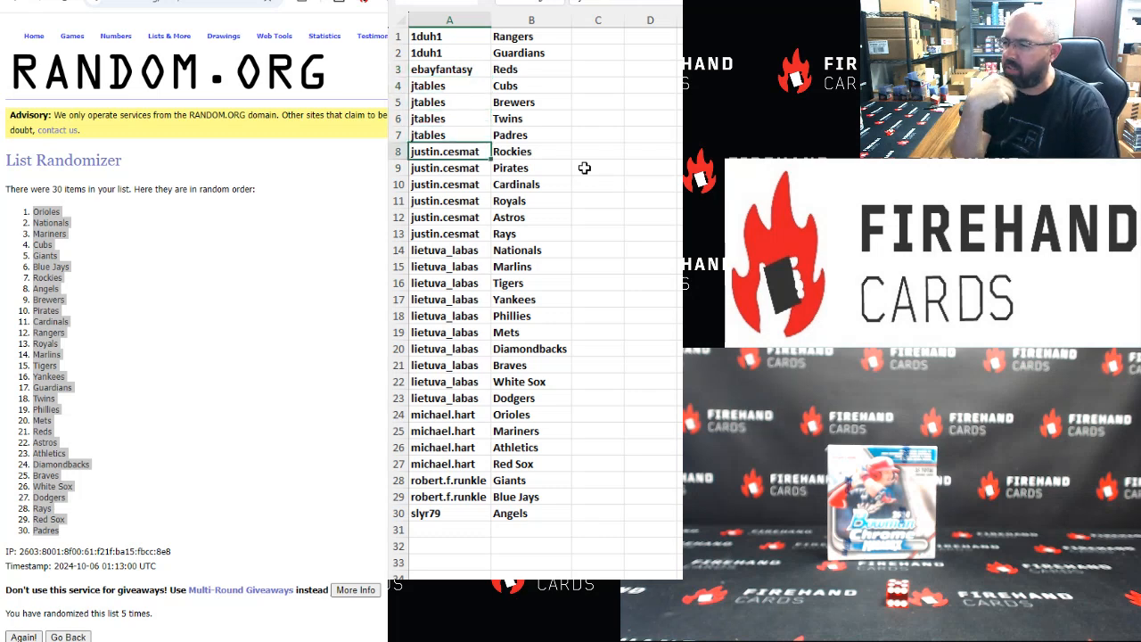
left_click(449, 234)
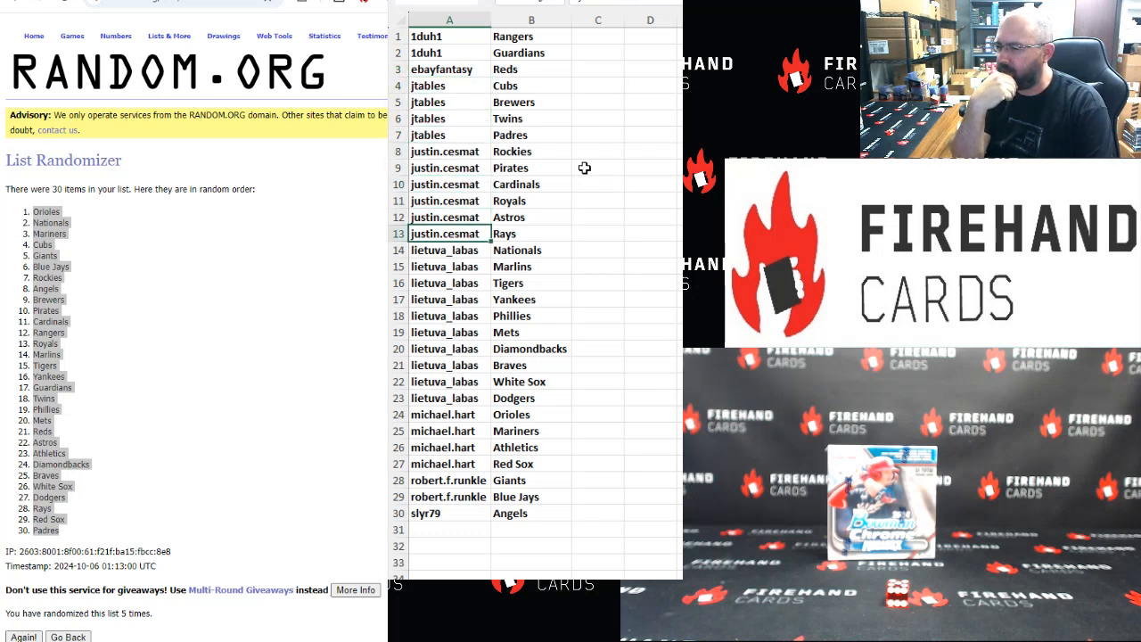
left_click(449, 250)
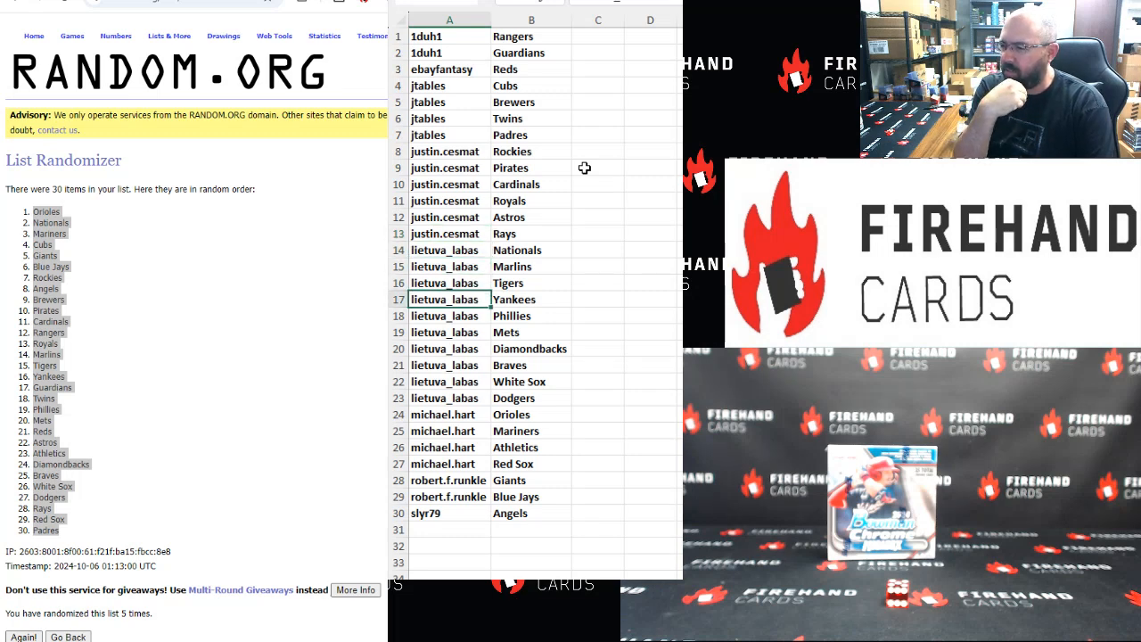
Check the later participants' team pairings down to the last row of the list
left_click(449, 364)
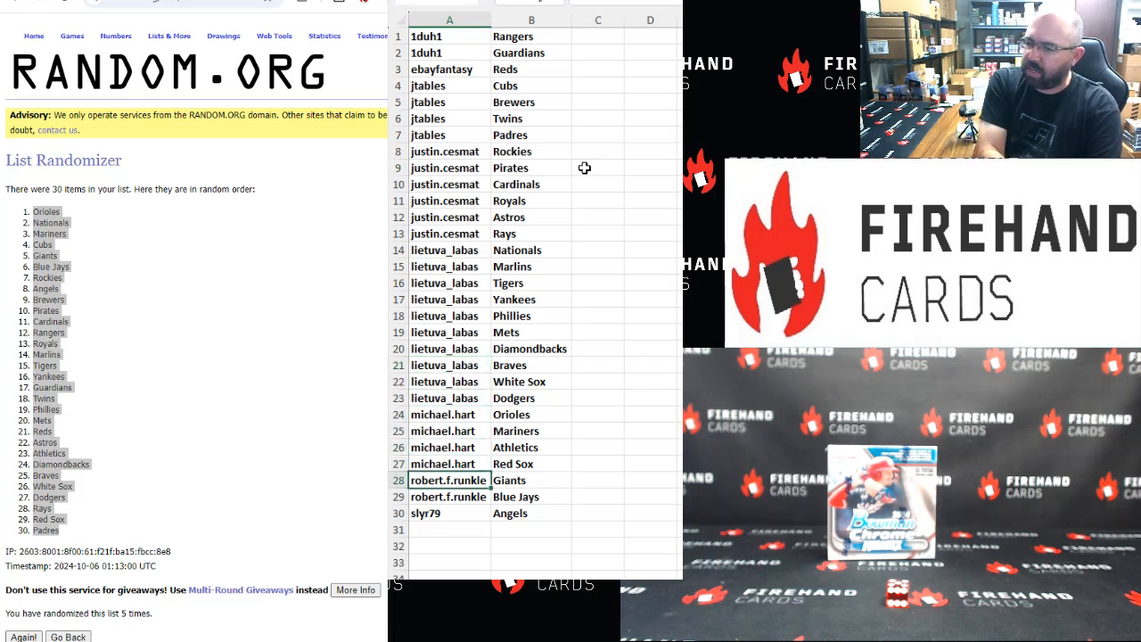
left_click(449, 514)
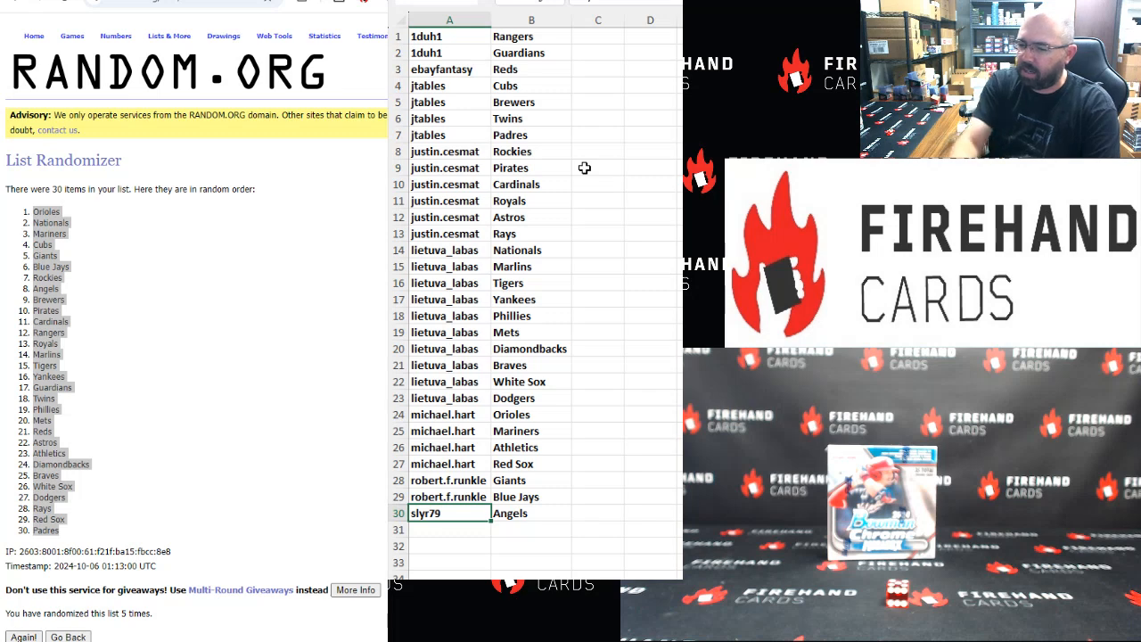
left_click(449, 545)
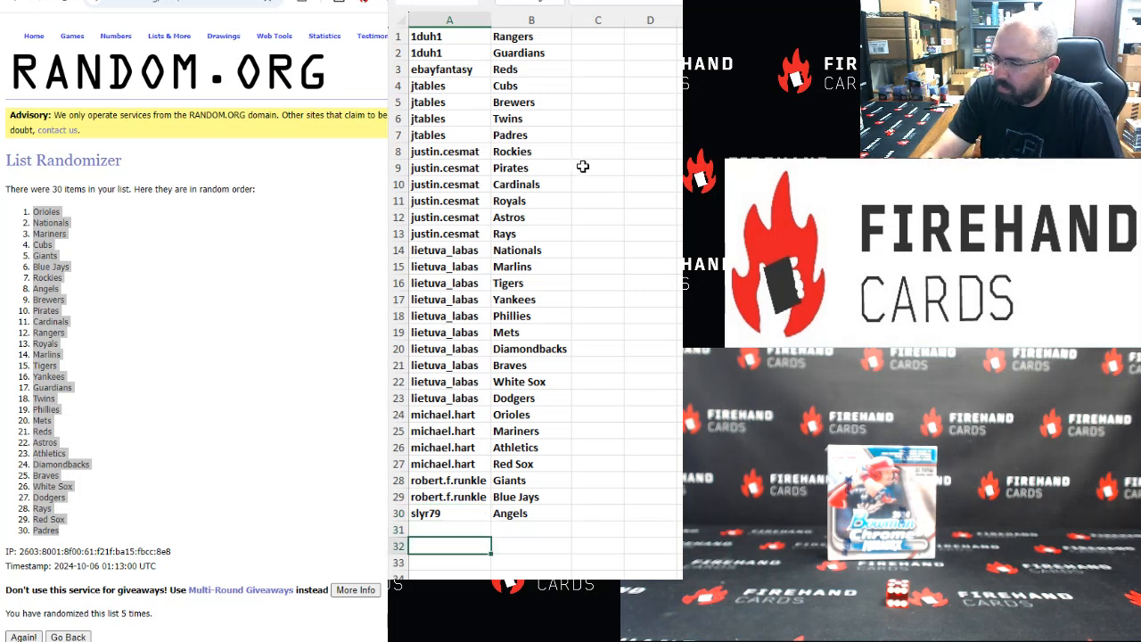
mouse_move(531, 96)
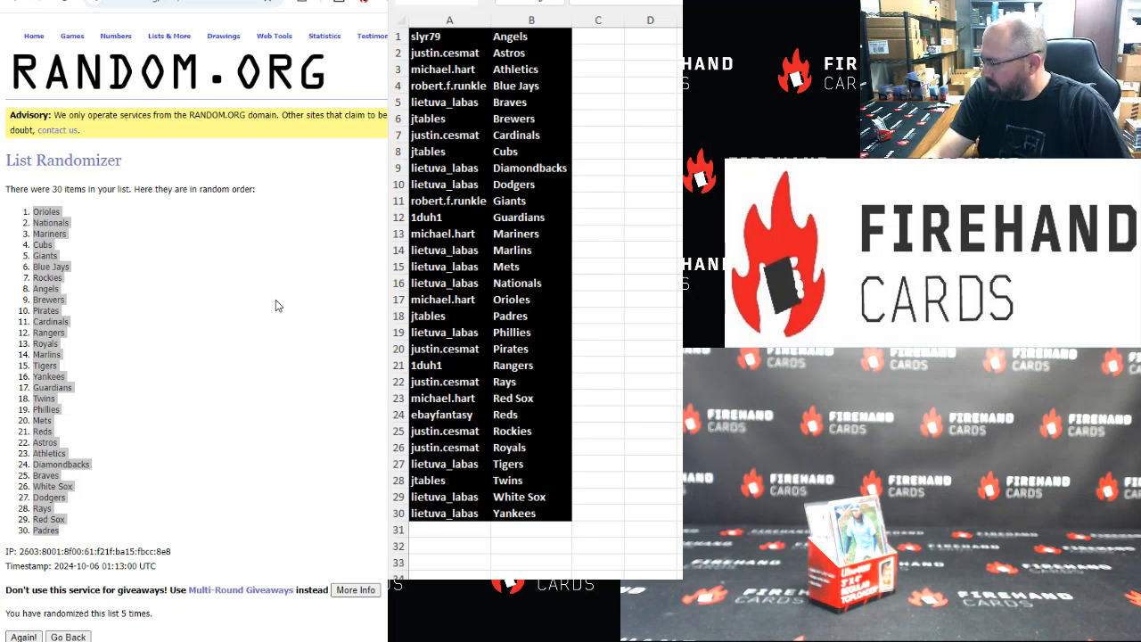
mouse_move(36, 606)
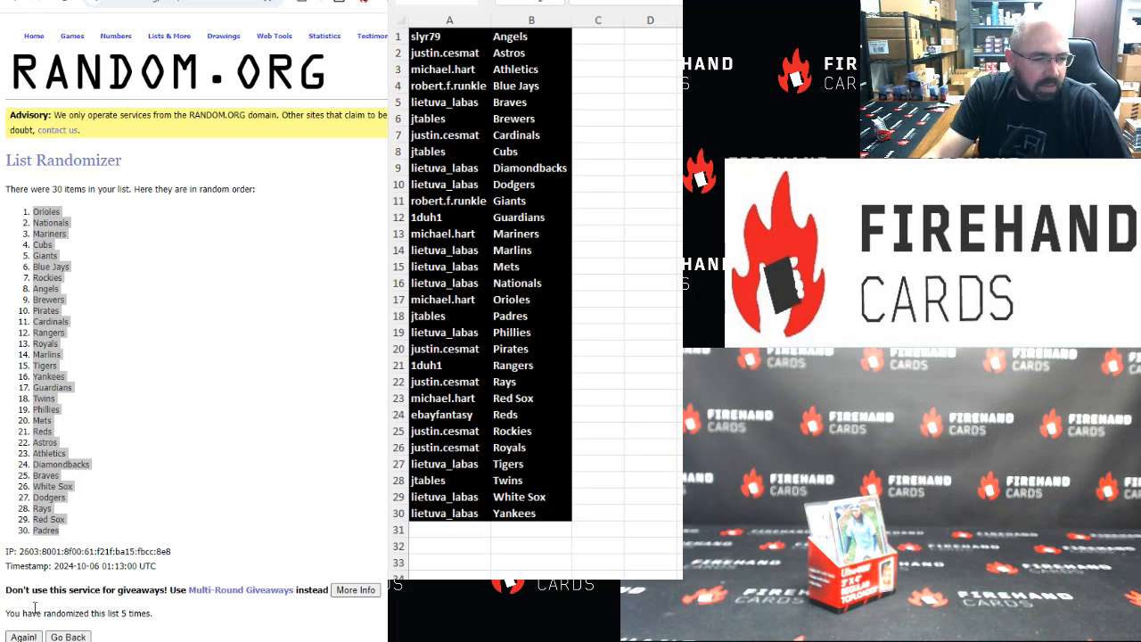
Reshuffle the teams twice for the HTA spots and select the top four: Giants, Blue Jays, Cardinals, Braves
left_click(23, 637)
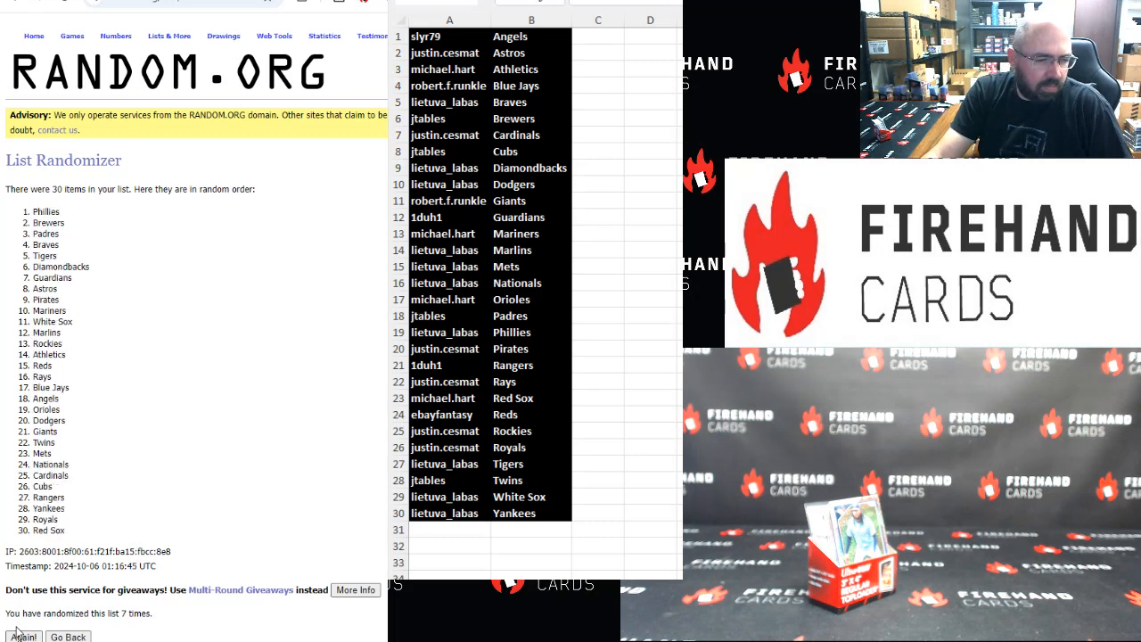
left_click(21, 636)
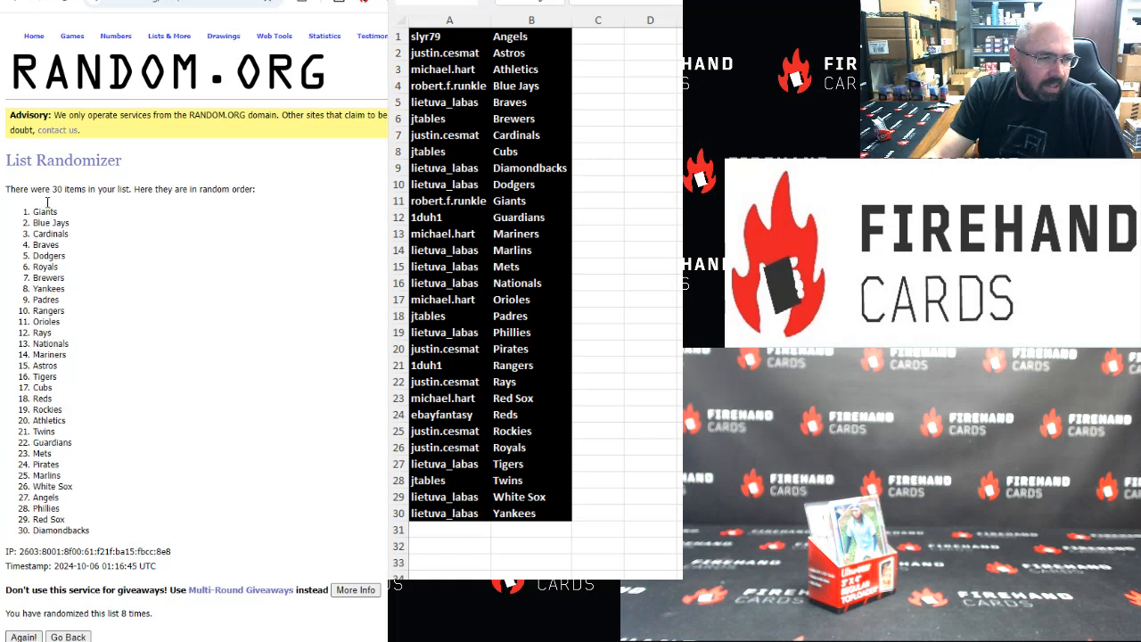
left_click_drag(47, 210, 46, 246)
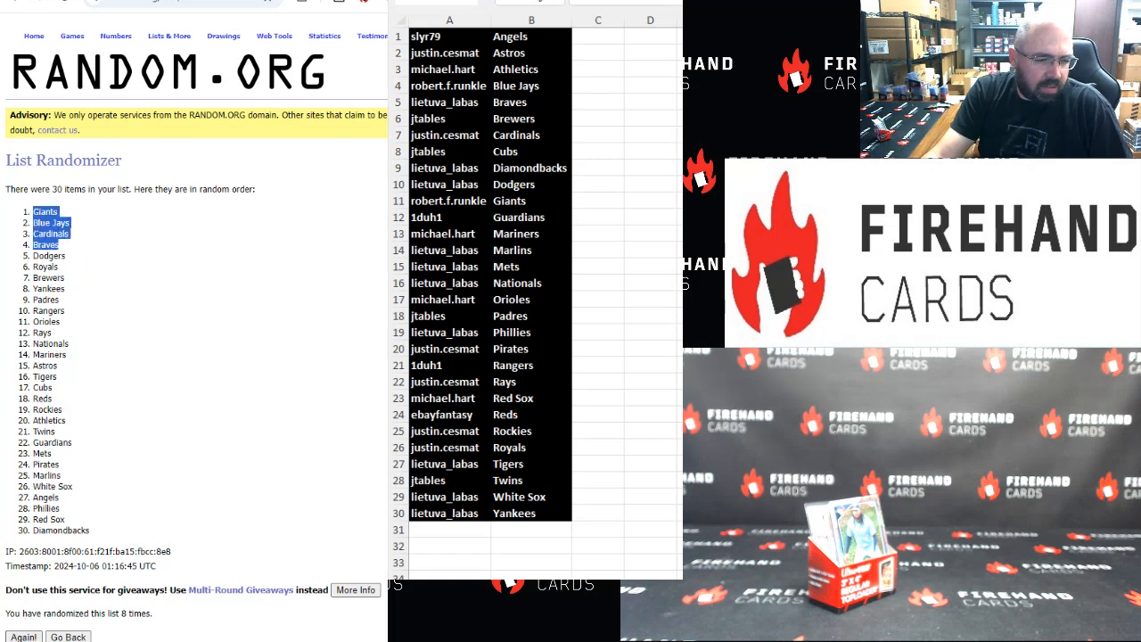